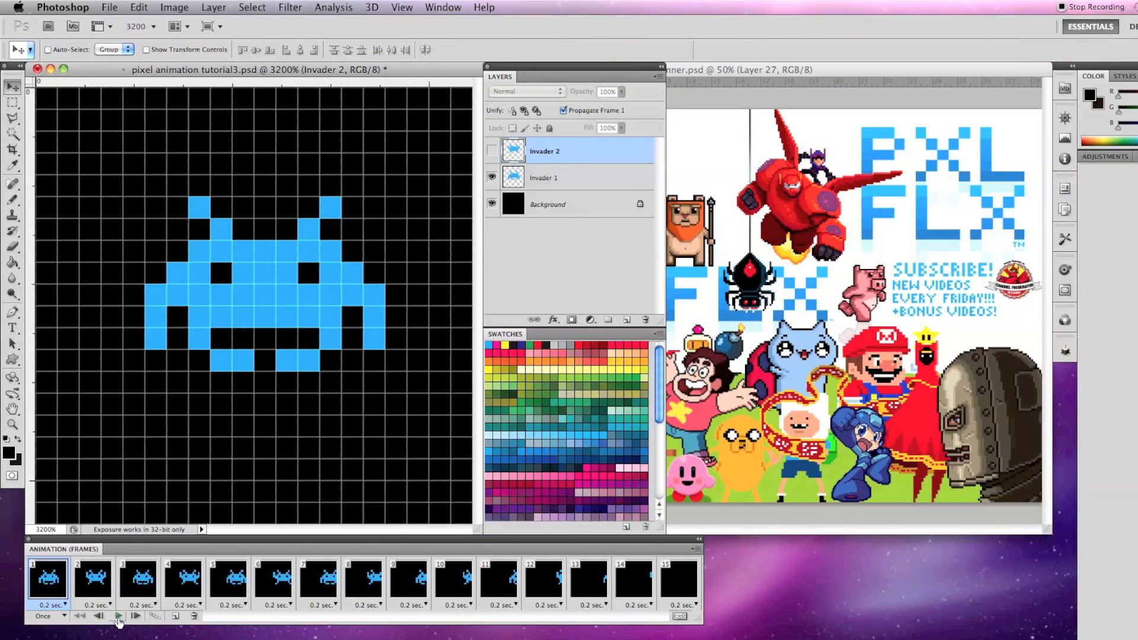
Play the 15-frame invader animation to preview it, then stop playback
left_click(119, 616)
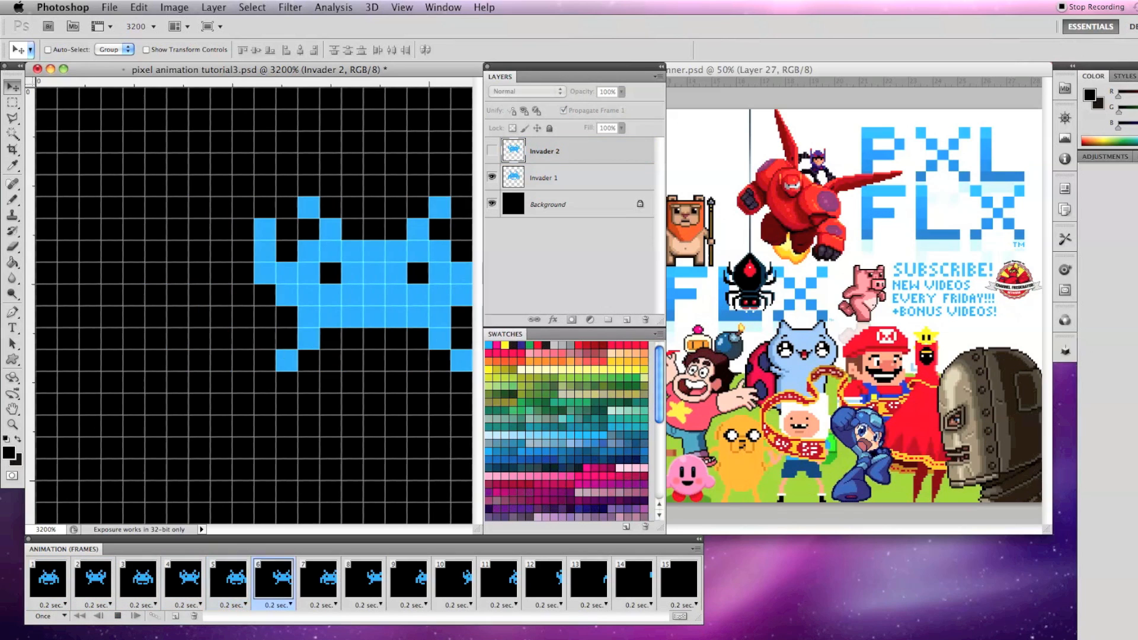
left_click(677, 581)
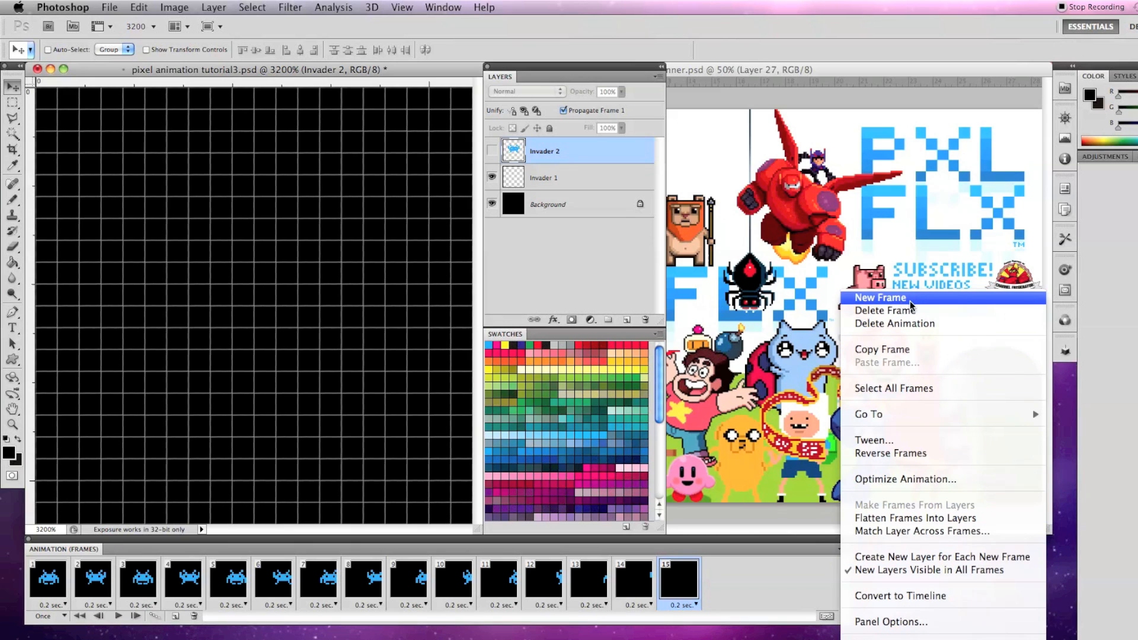
Add frames 16 and 17, making Invader 1 visible so the invader reappears on the left
left_click(878, 297)
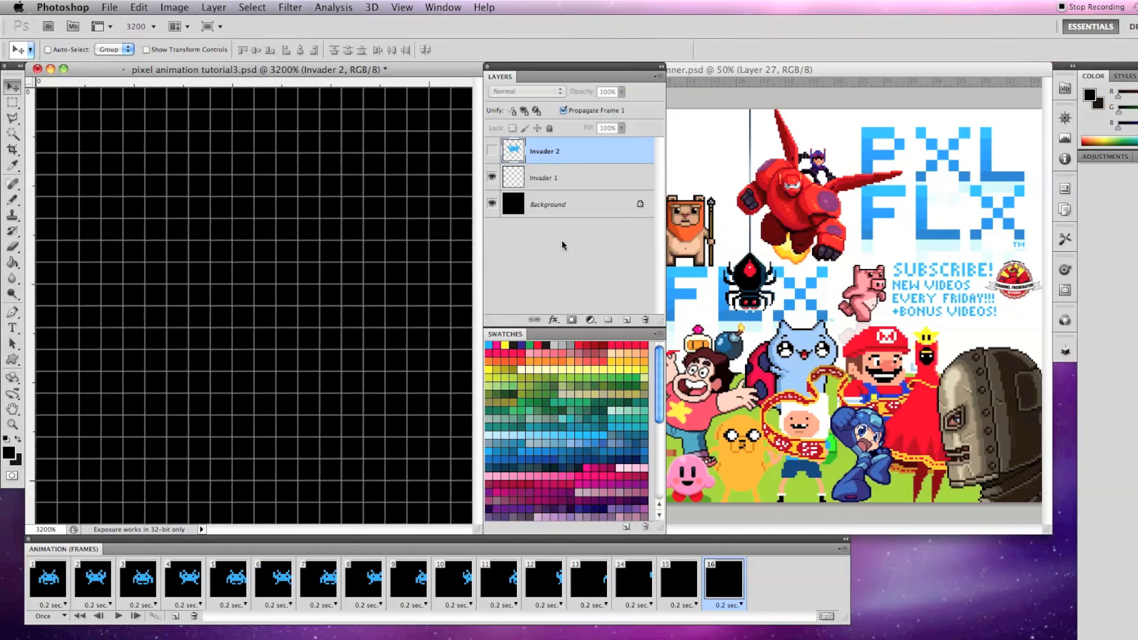
left_click(544, 177)
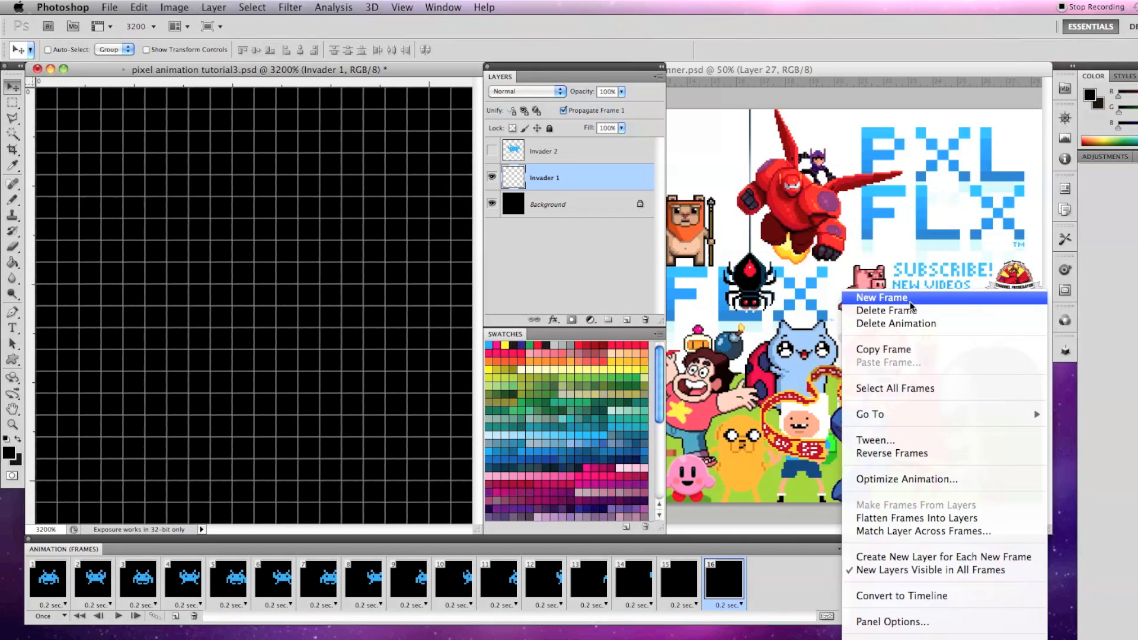
left_click(881, 297)
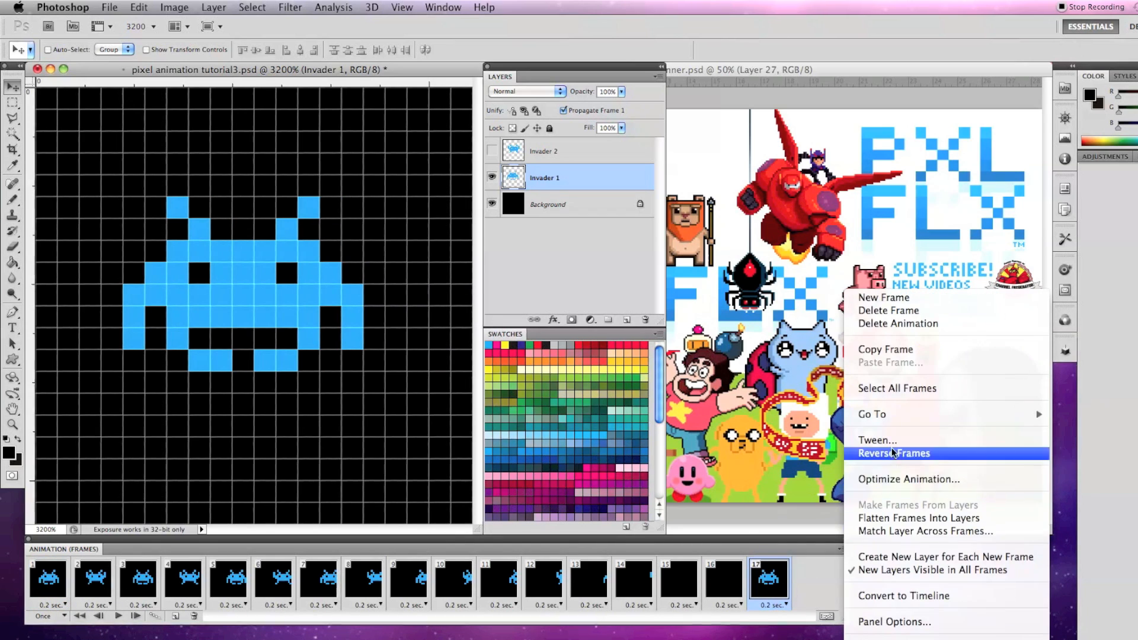
Tween 13 in-between frames to reach 30 frames, then check a couple of the new frames
left_click(878, 440)
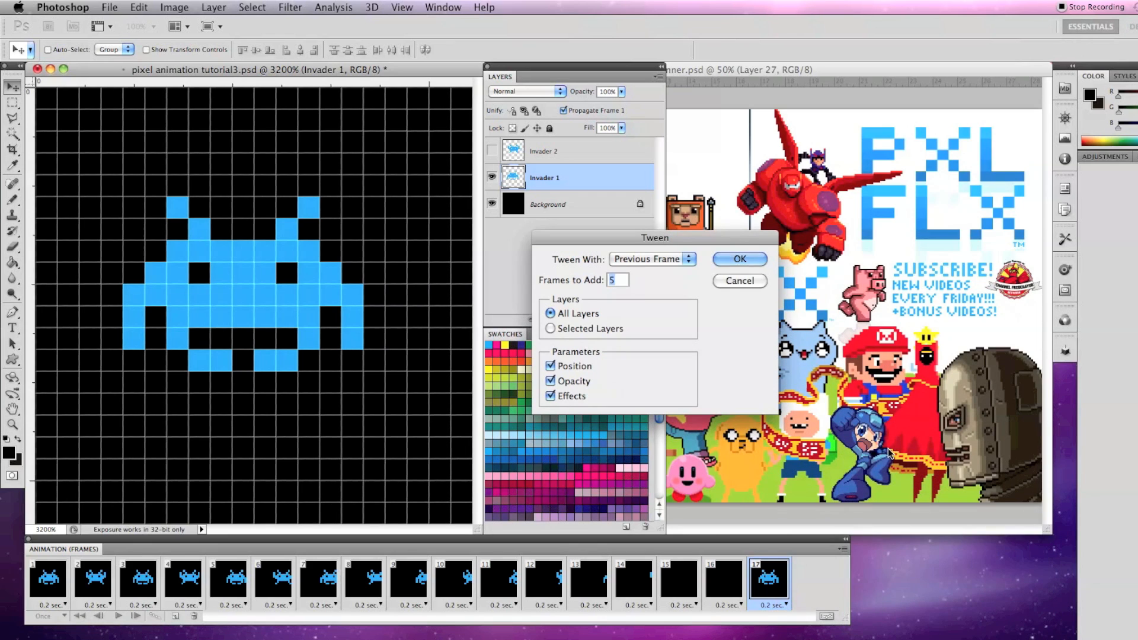
type("13")
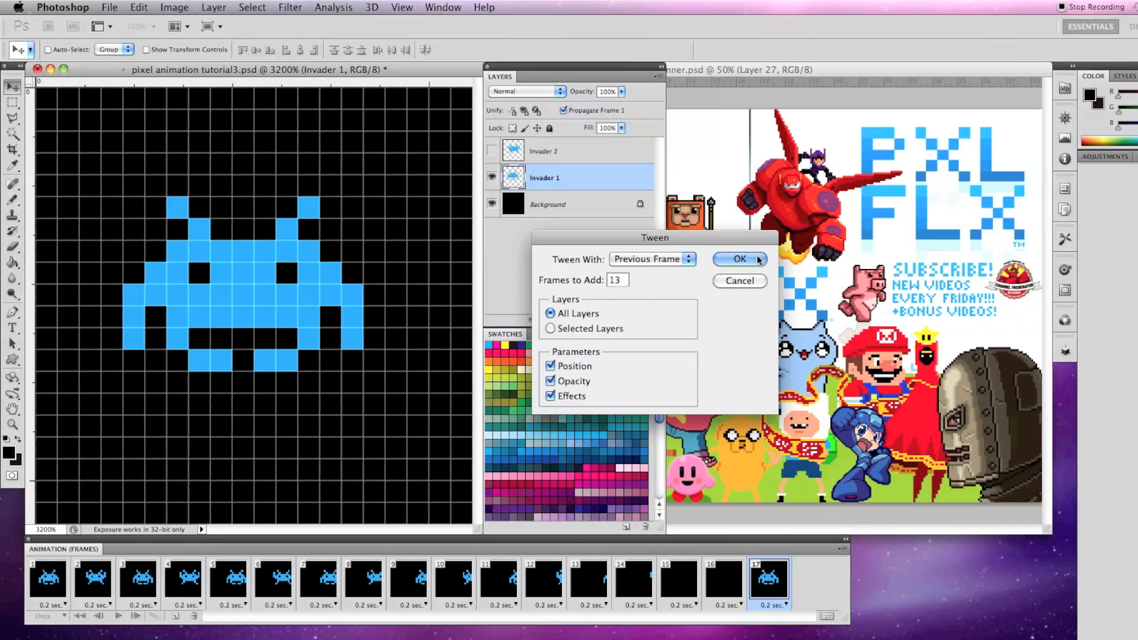
left_click(739, 260)
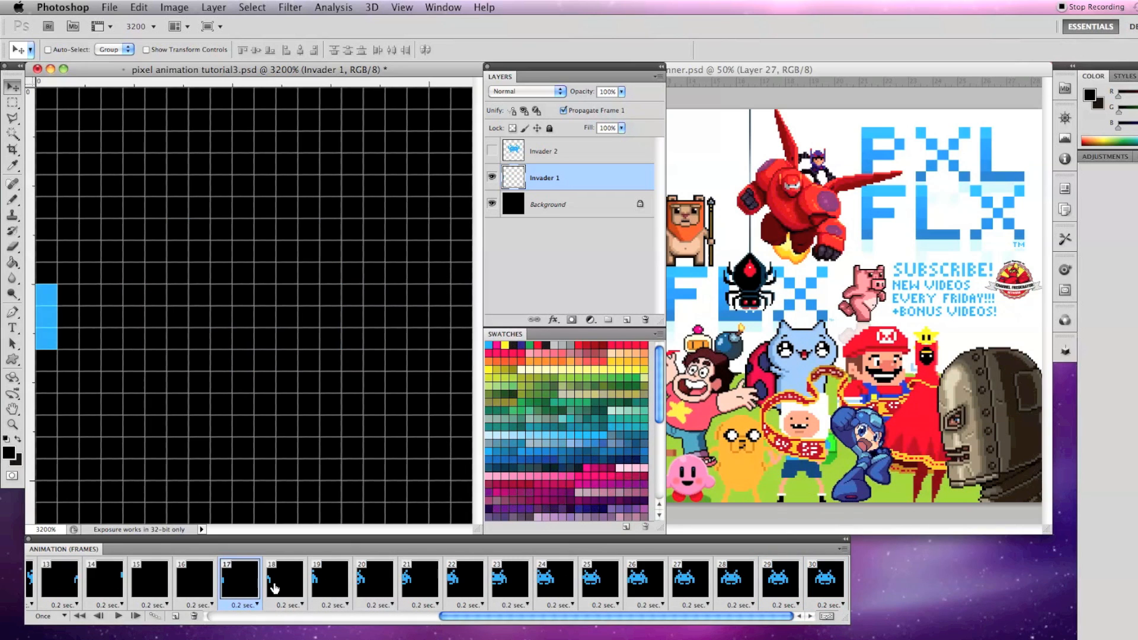
left_click(465, 581)
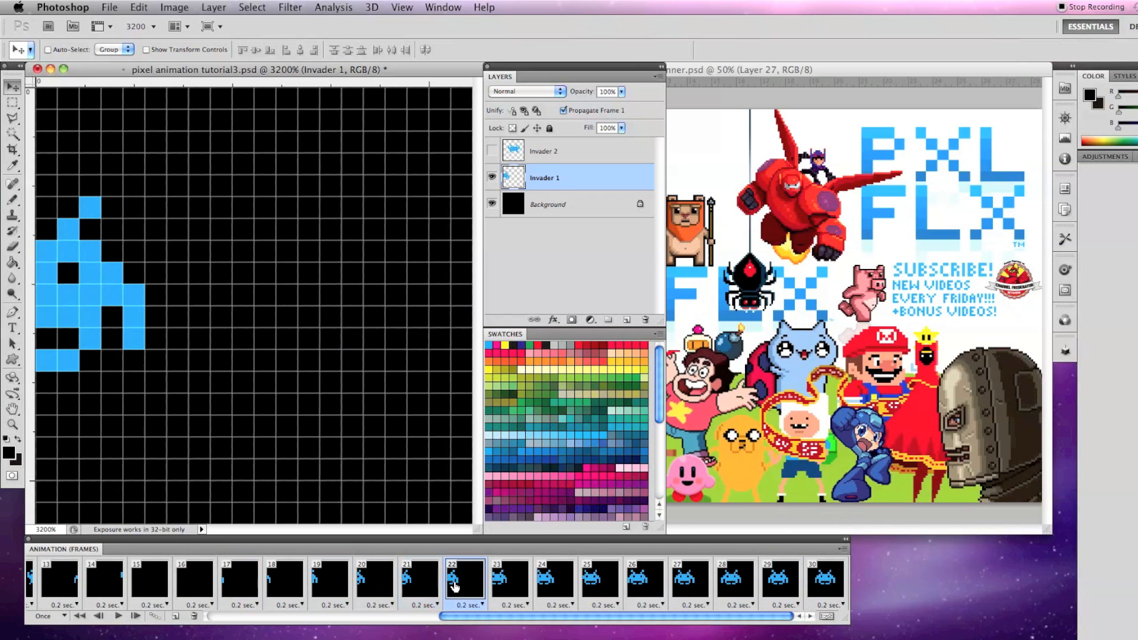
left_click(687, 581)
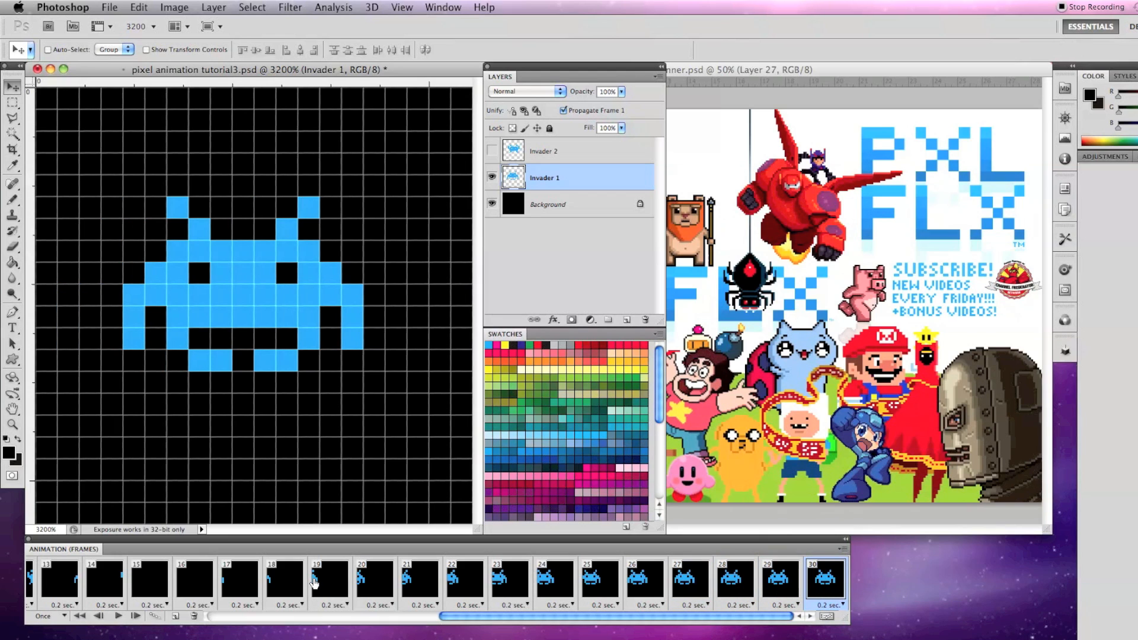
Show the Invader 2 layer on alternating in-between frames so the legs switch during the slide-in
left_click(492, 150)
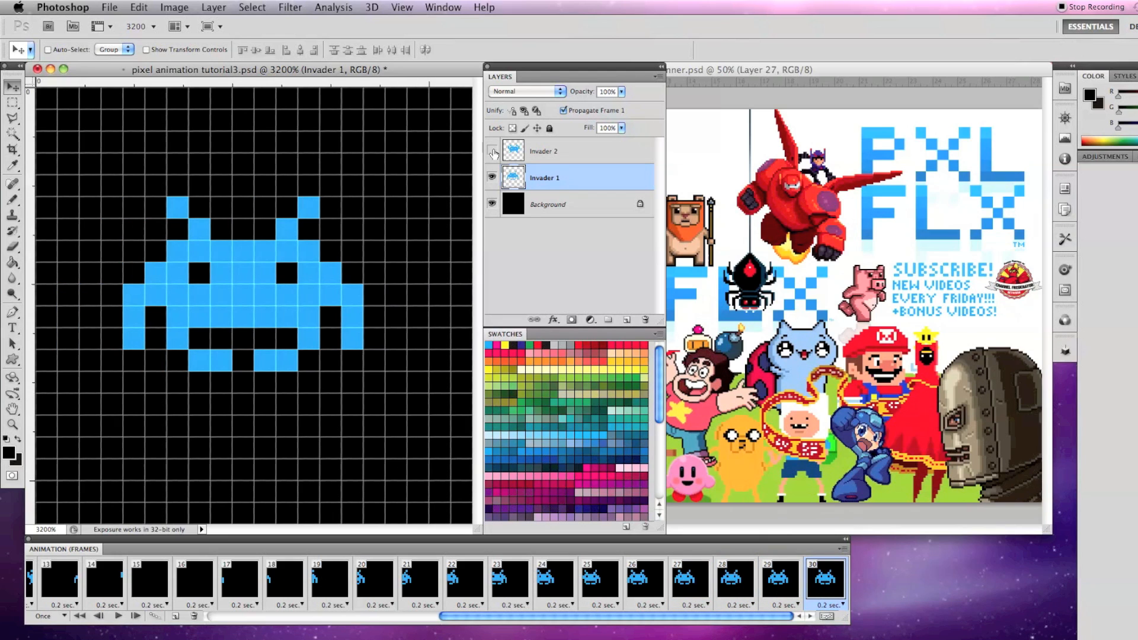
left_click(734, 580)
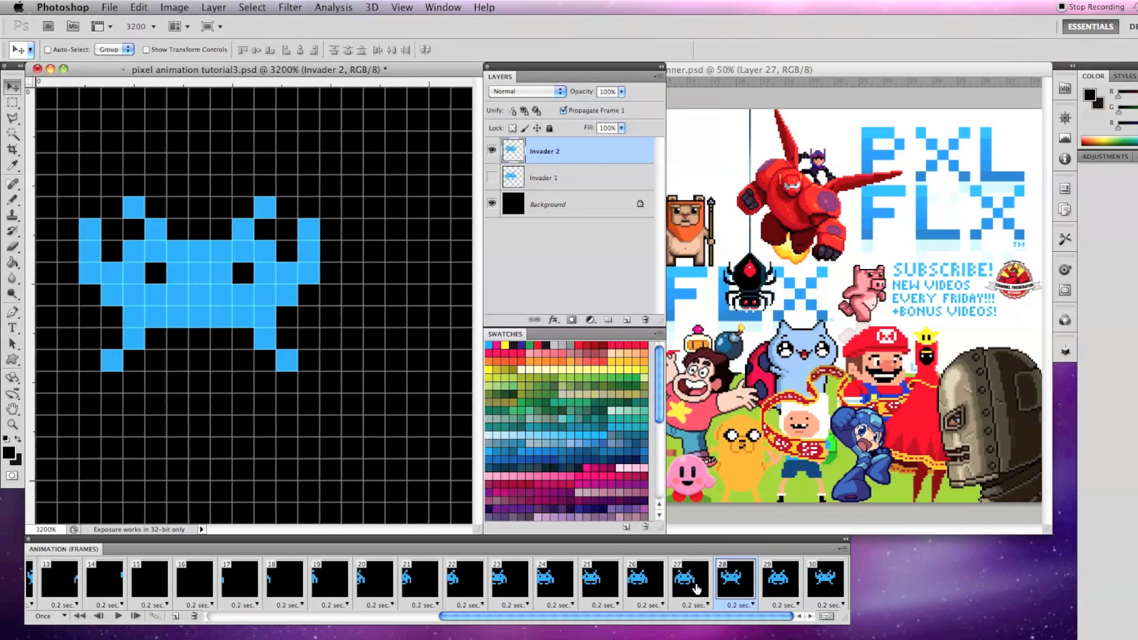
left_click(555, 577)
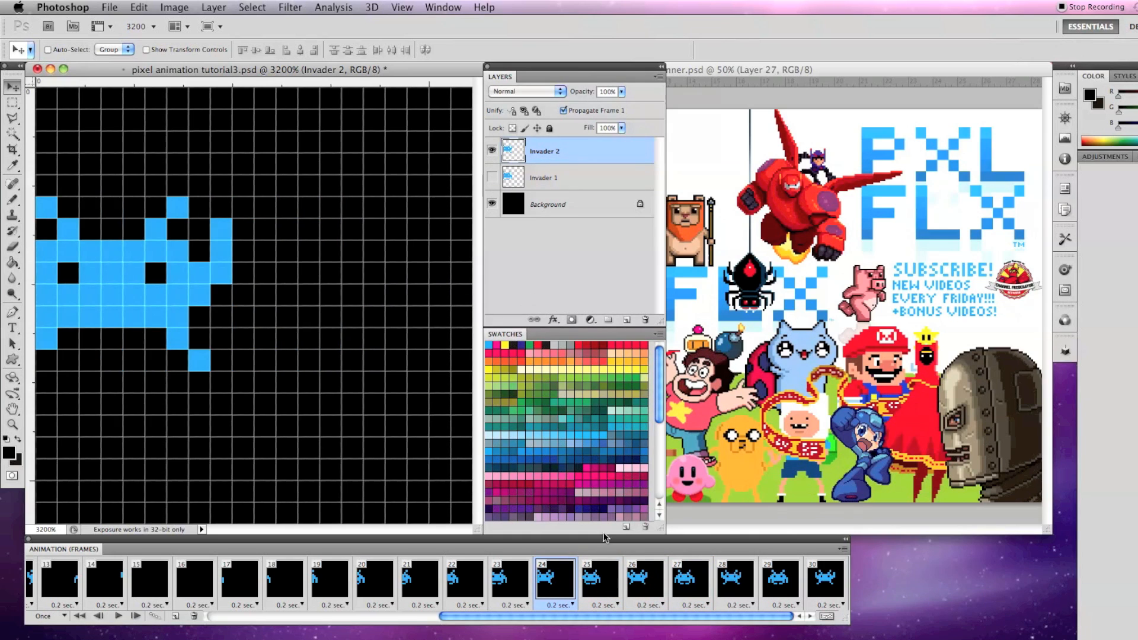
left_click(375, 577)
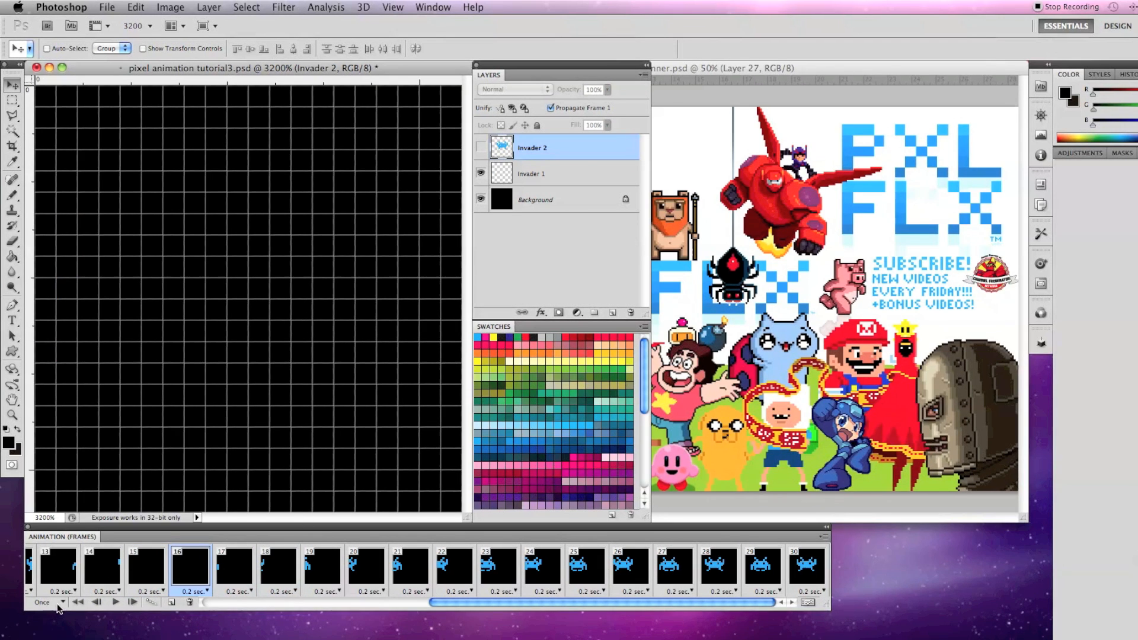
Set looping from Once to Forever and preview the repeating animation
left_click(45, 602)
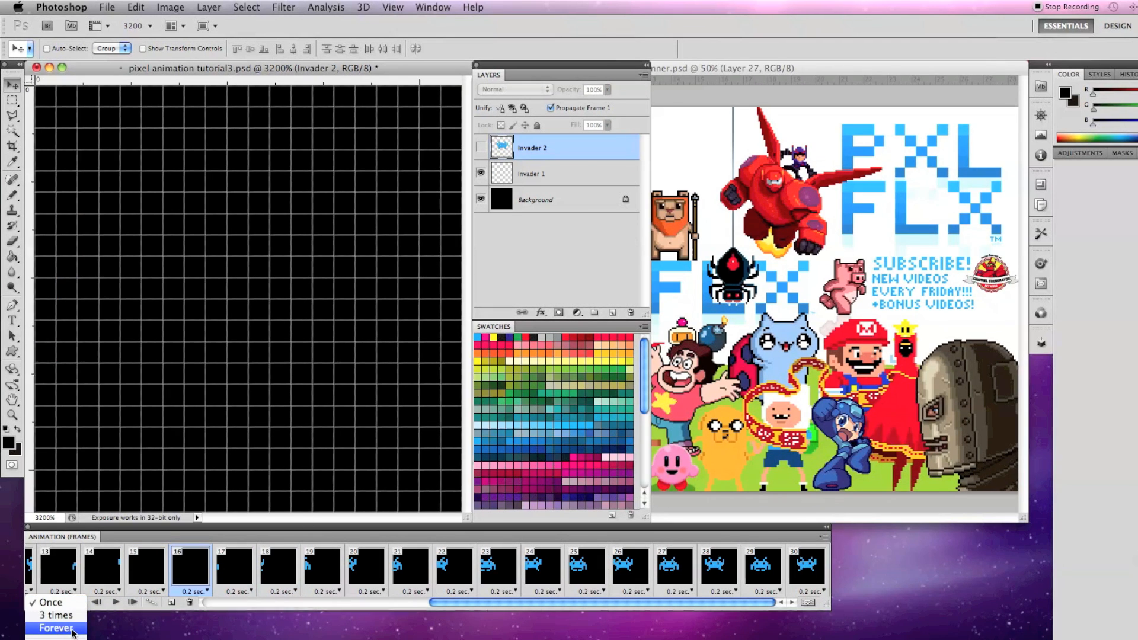
left_click(55, 628)
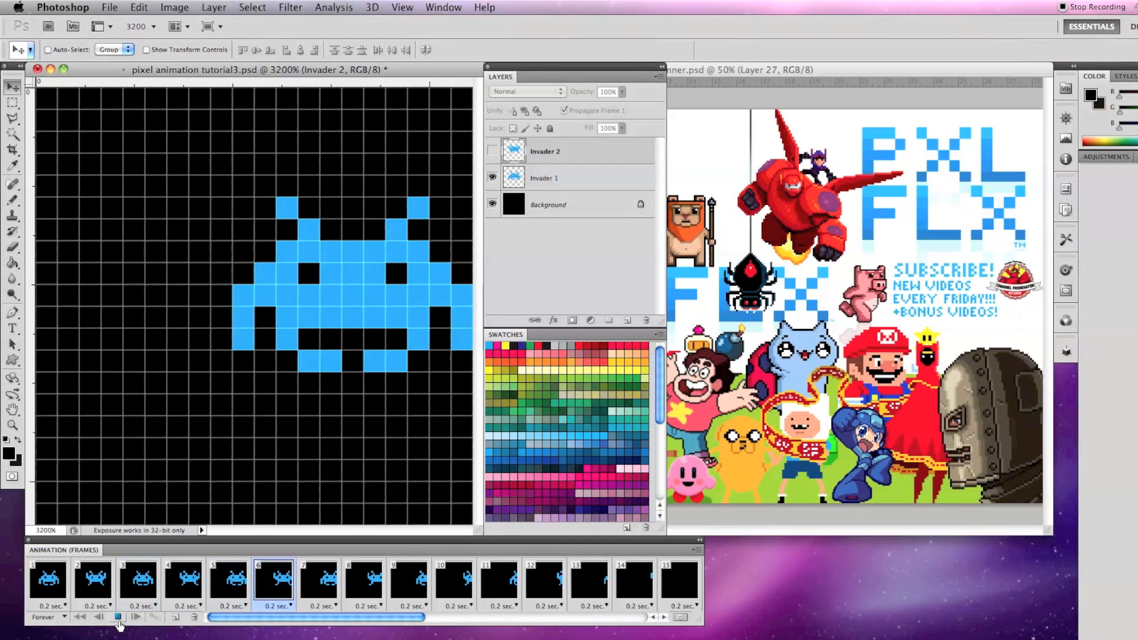
left_click(118, 617)
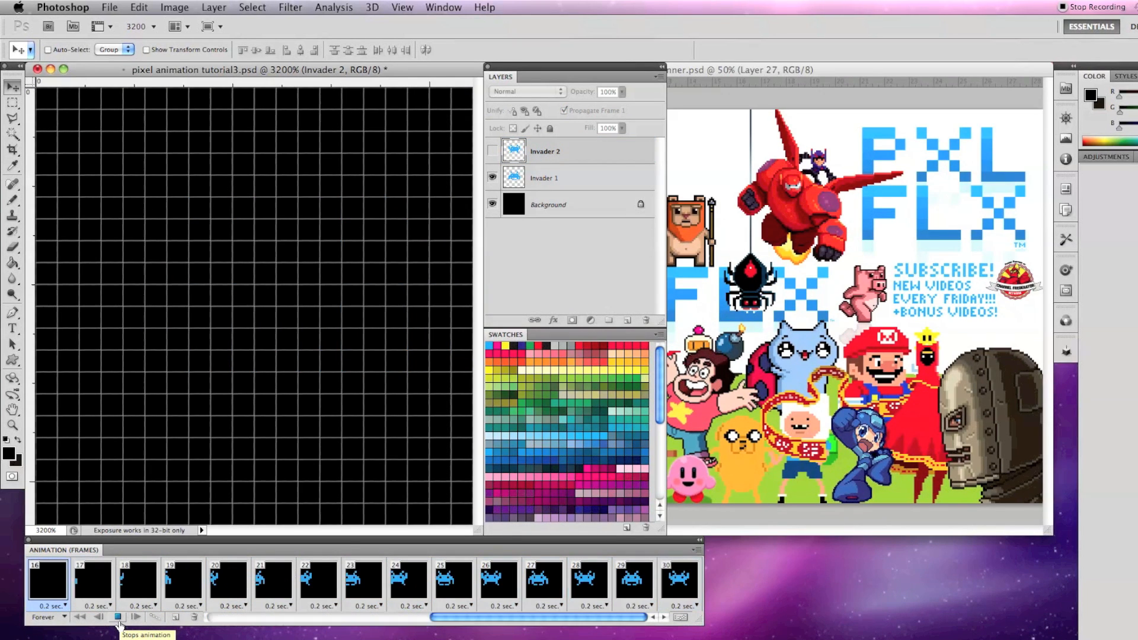
left_click(497, 580)
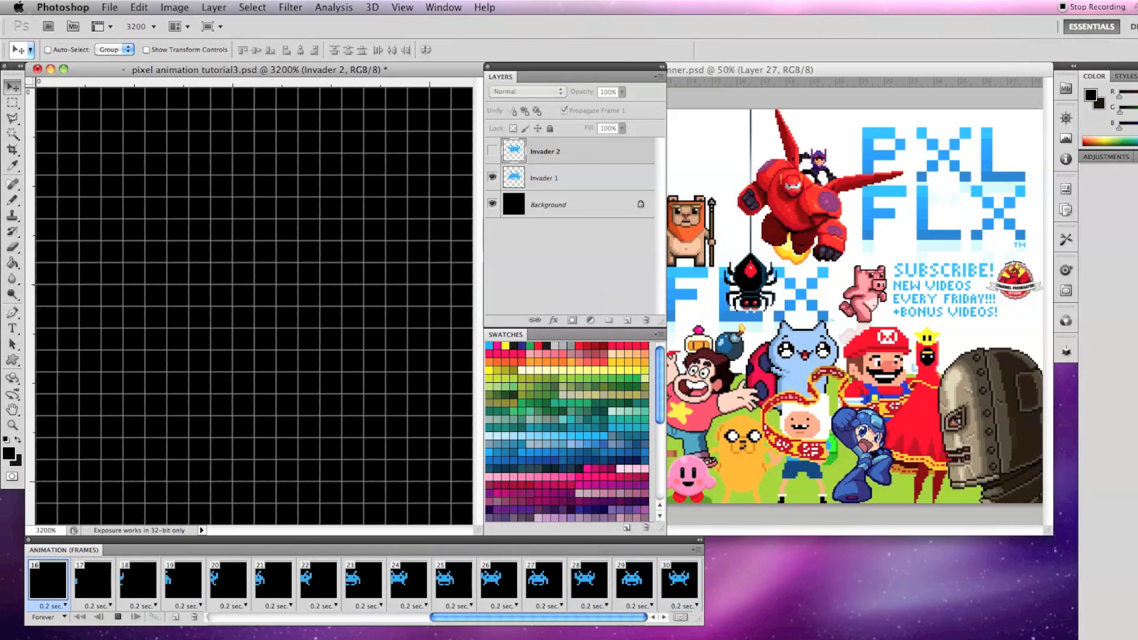
left_click(498, 578)
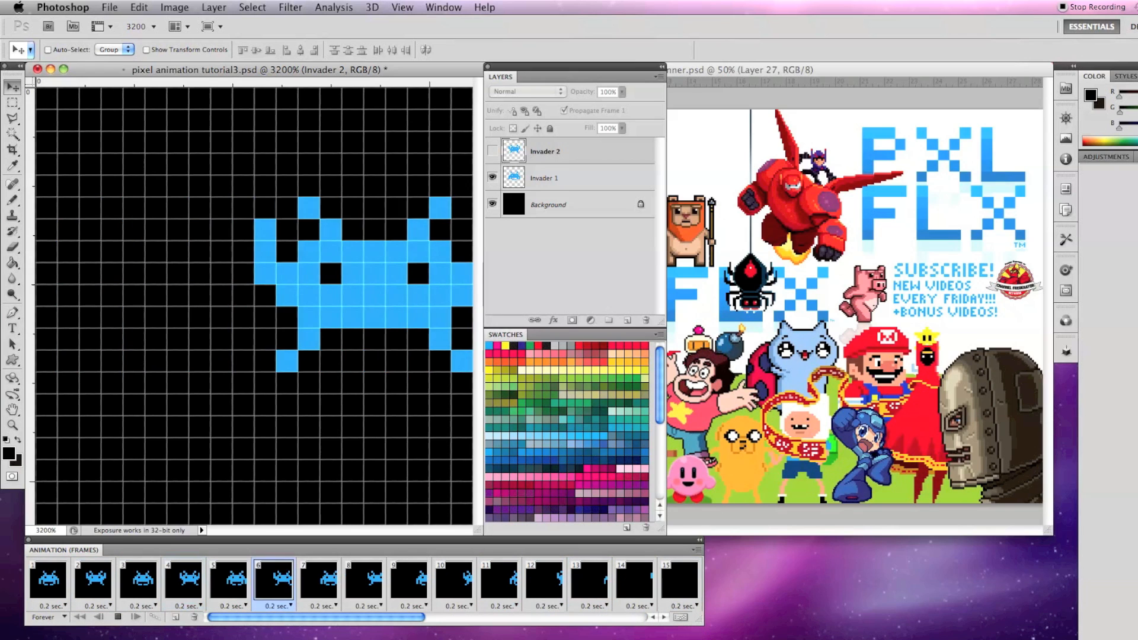
left_click(678, 581)
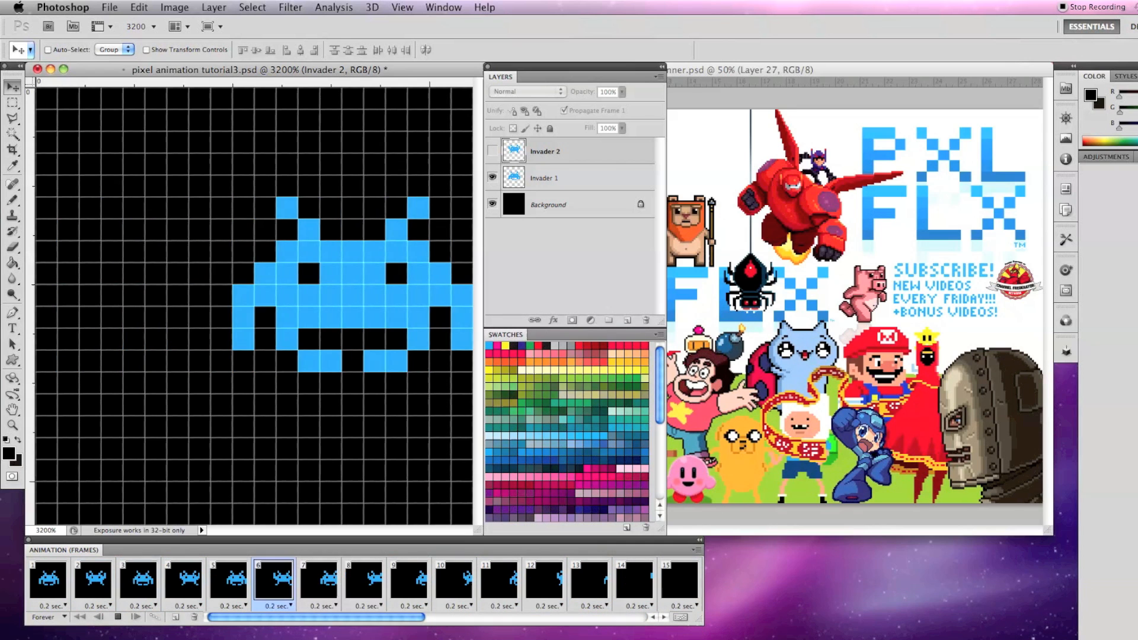
left_click(679, 581)
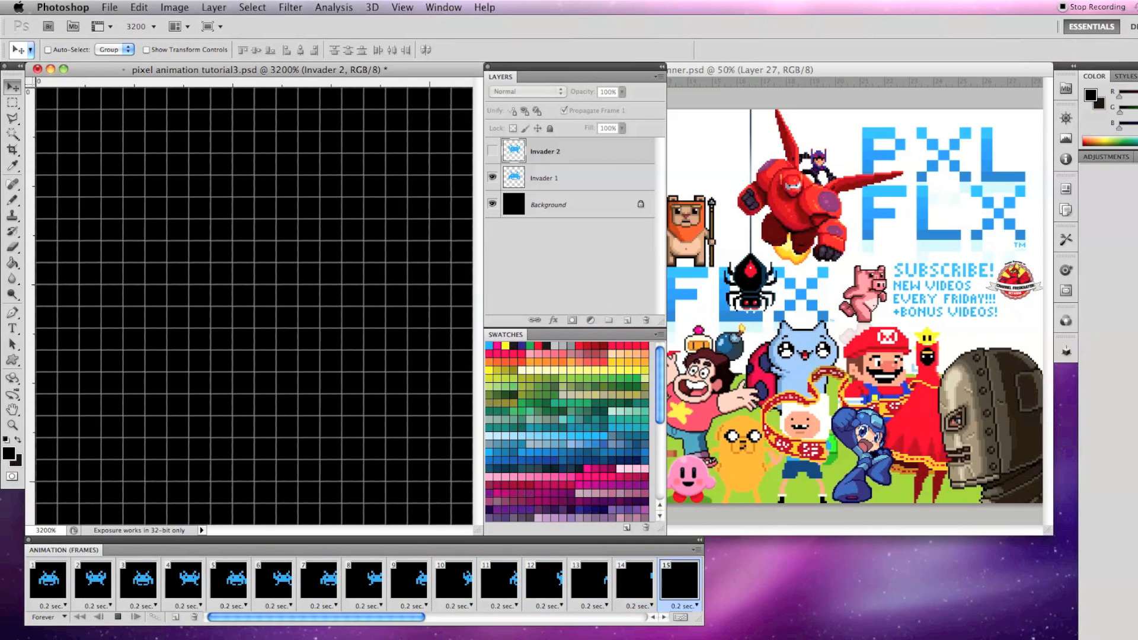